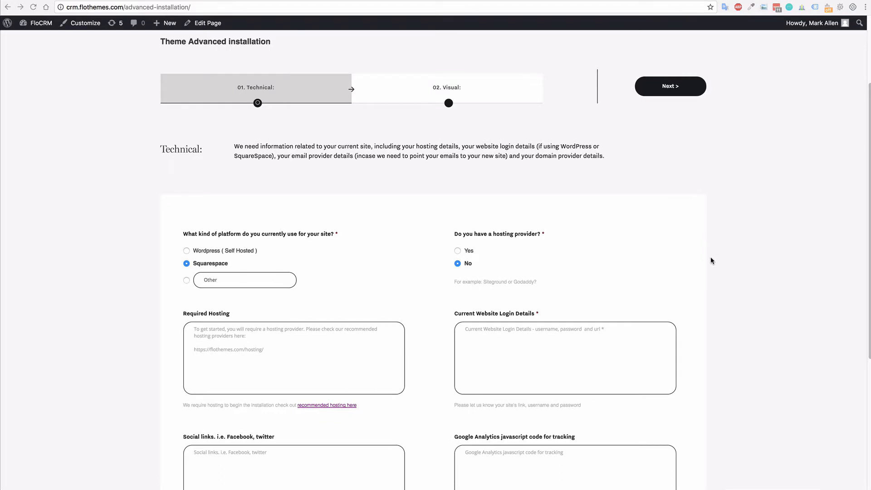
mouse_move(710, 225)
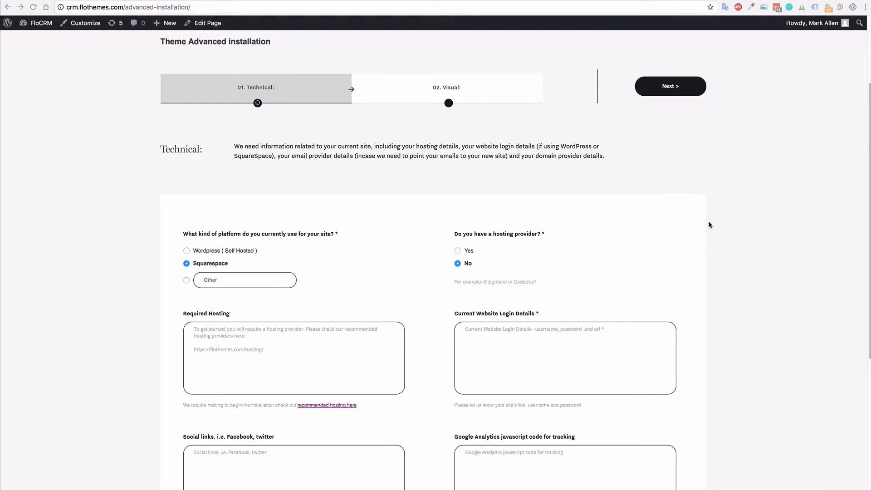
mouse_move(100, 172)
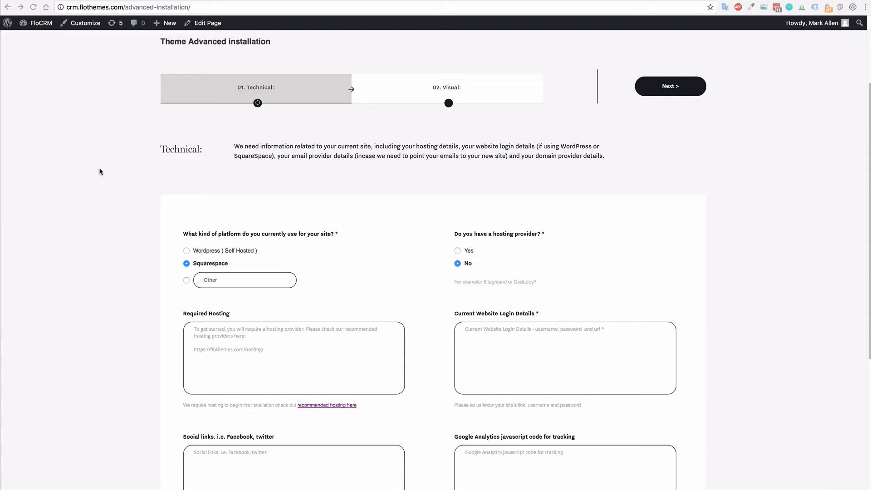
mouse_move(397, 102)
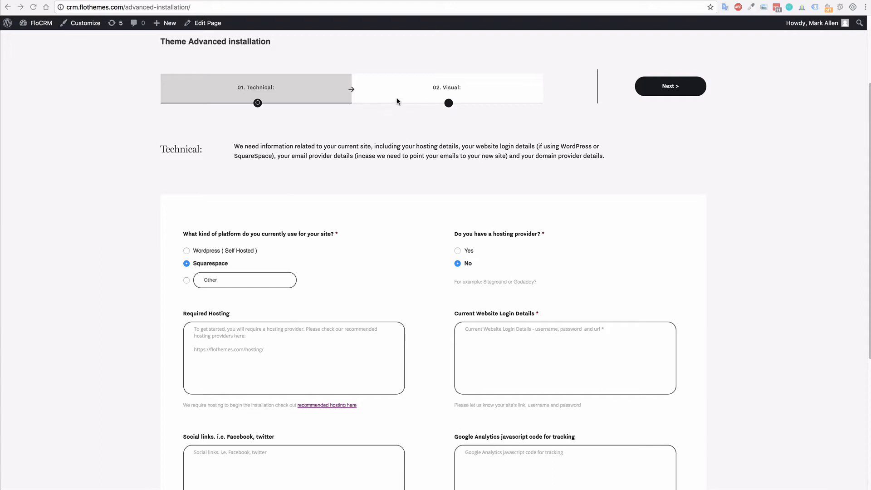
- Preview the 02. Visual step, then switch back to 01. Technical
left_click(447, 87)
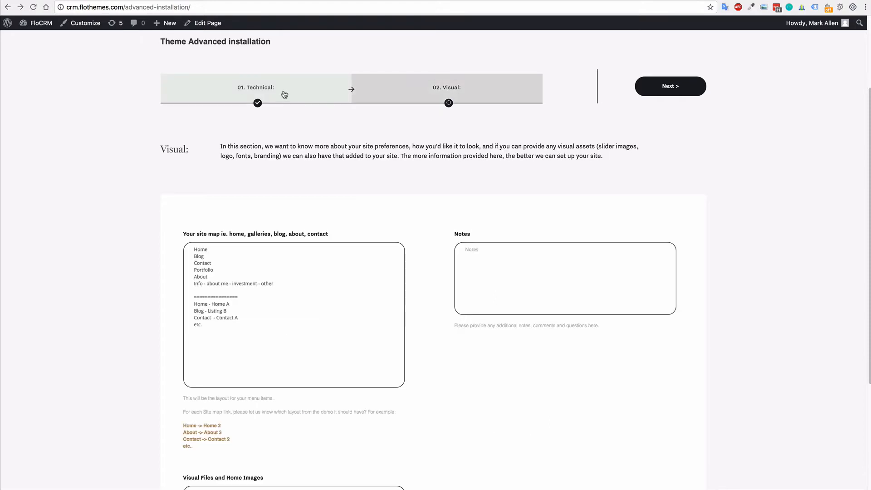
left_click(256, 87)
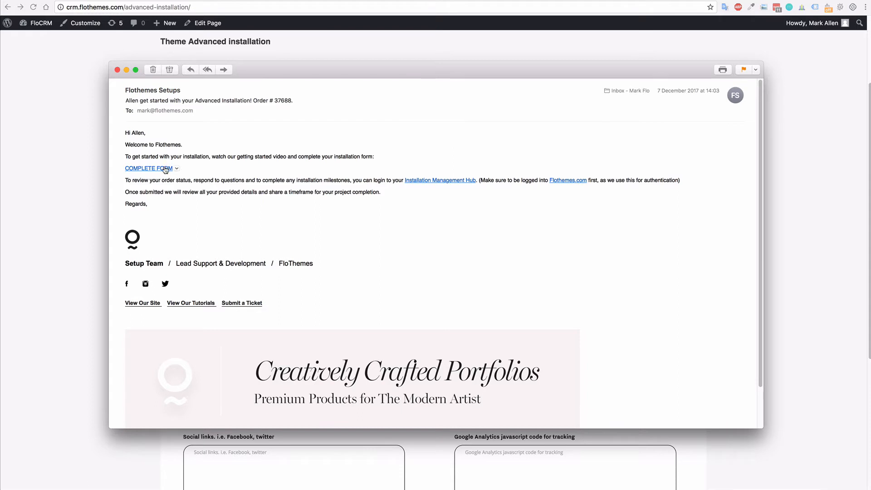
mouse_move(150, 173)
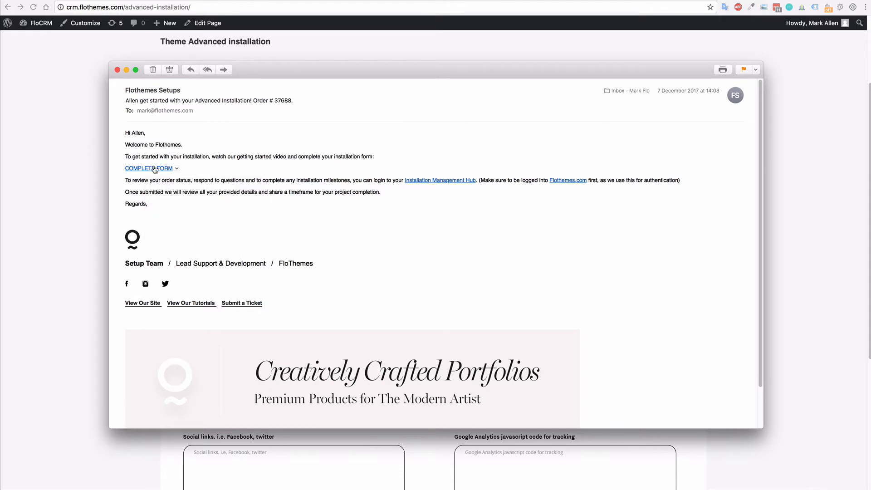
mouse_move(148, 168)
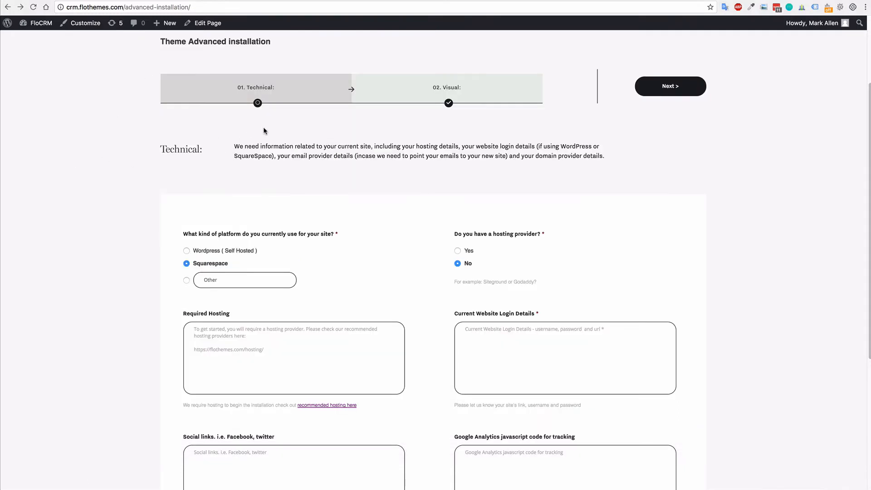
mouse_move(381, 210)
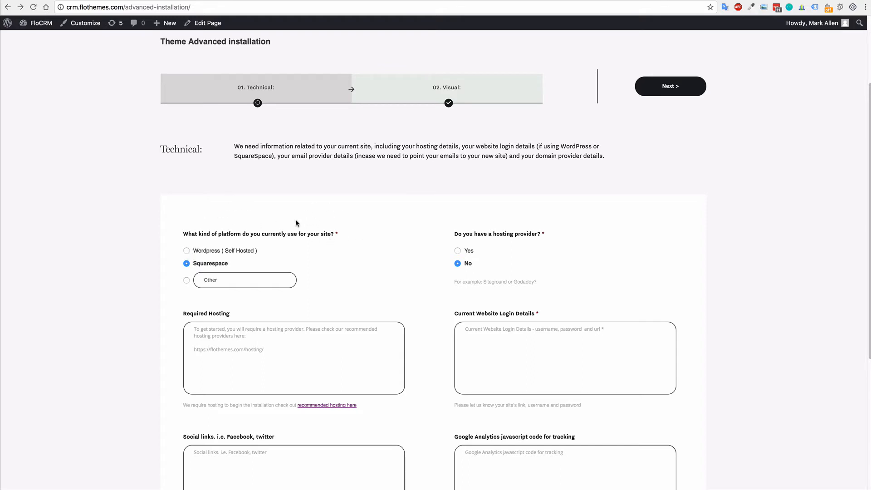
mouse_move(202, 235)
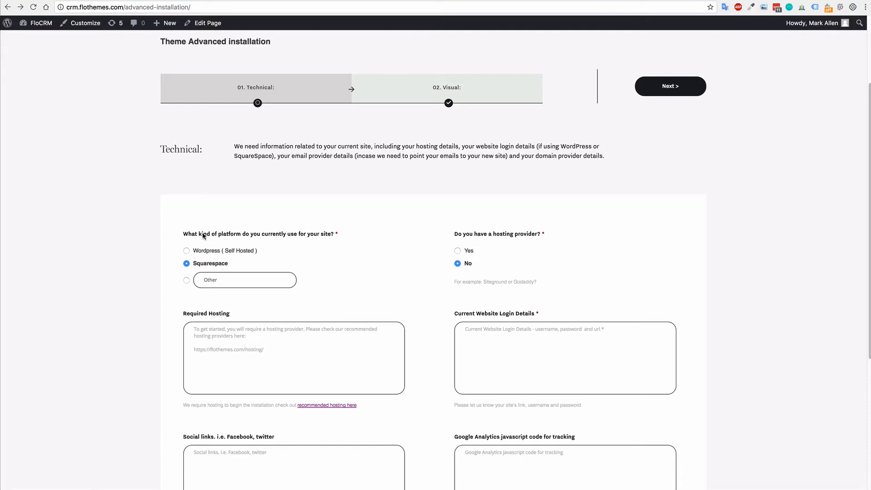
- Pick WordPress, then Other as current platform, and answer No to same hosting provider
left_click(186, 251)
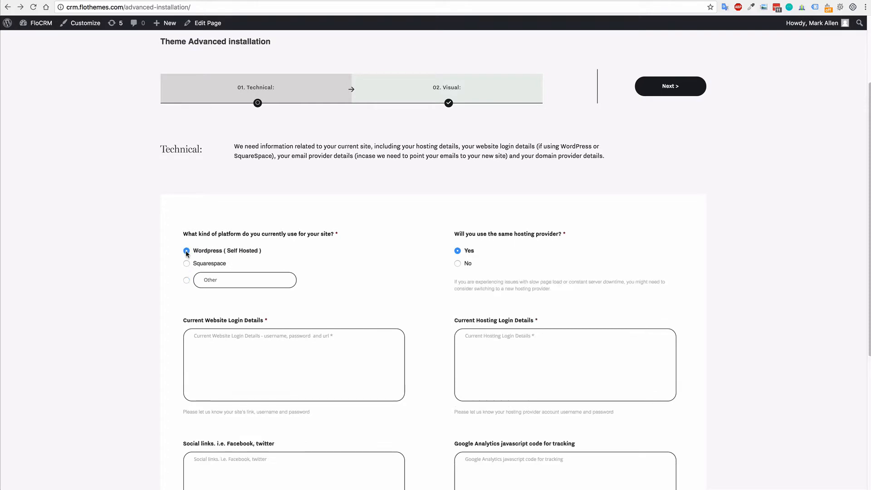
mouse_move(186, 283)
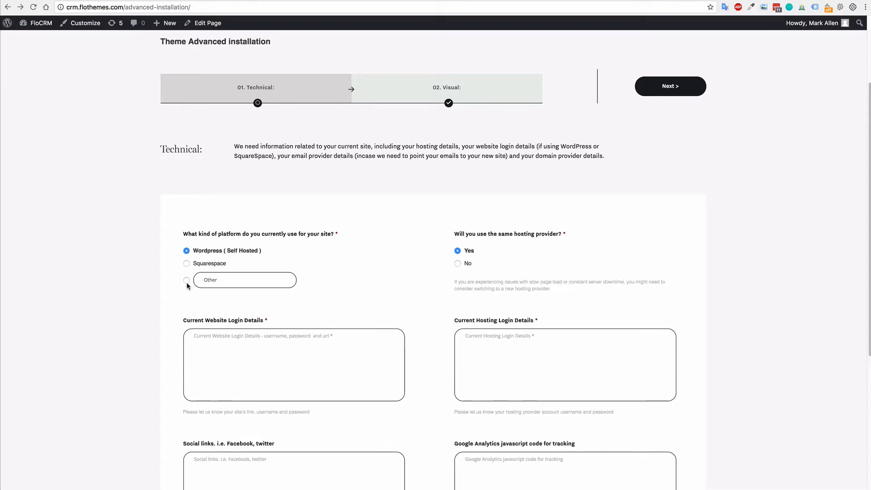
left_click(186, 280)
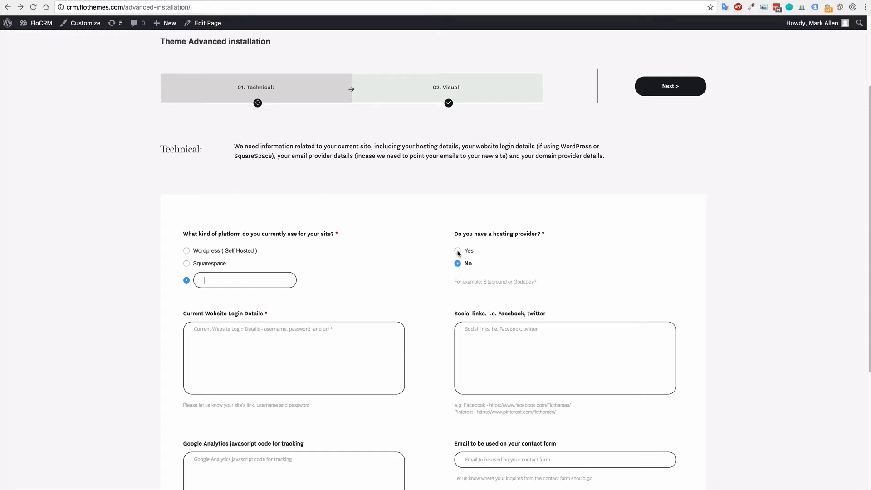
left_click(458, 262)
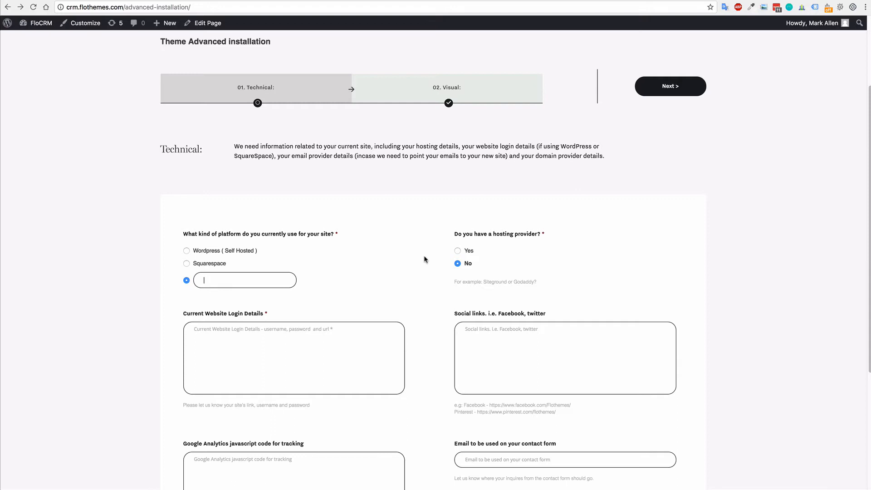
- Choose Wordpress (Self Hosted) as the current platform to reveal its login fields
left_click(186, 251)
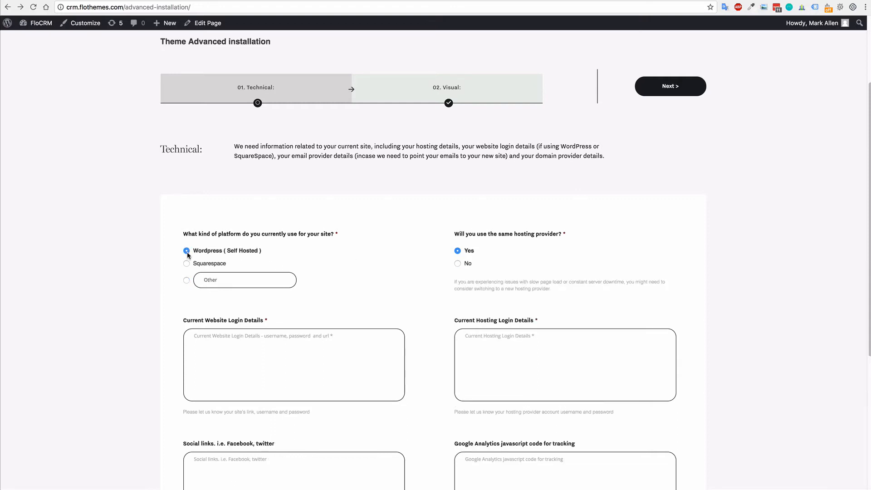
mouse_move(455, 245)
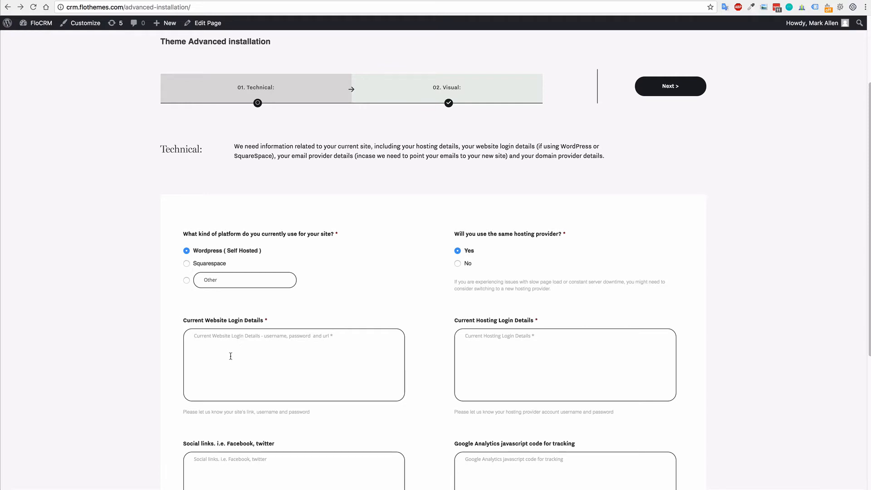
mouse_move(261, 358)
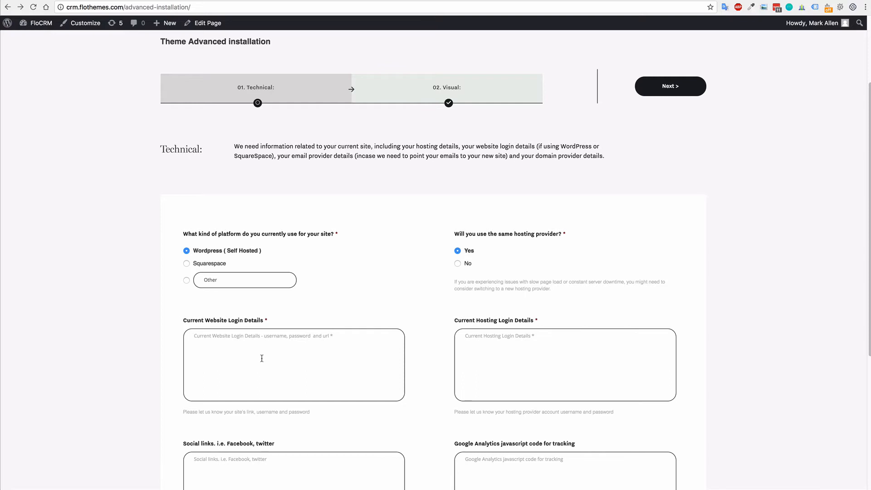
mouse_move(445, 347)
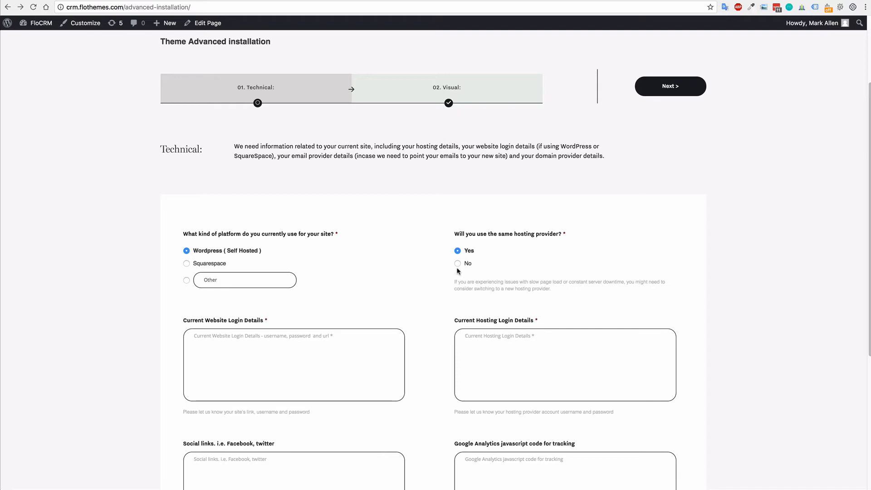
- Answer No to same hosting provider and choose Squarespace as the platform
left_click(457, 263)
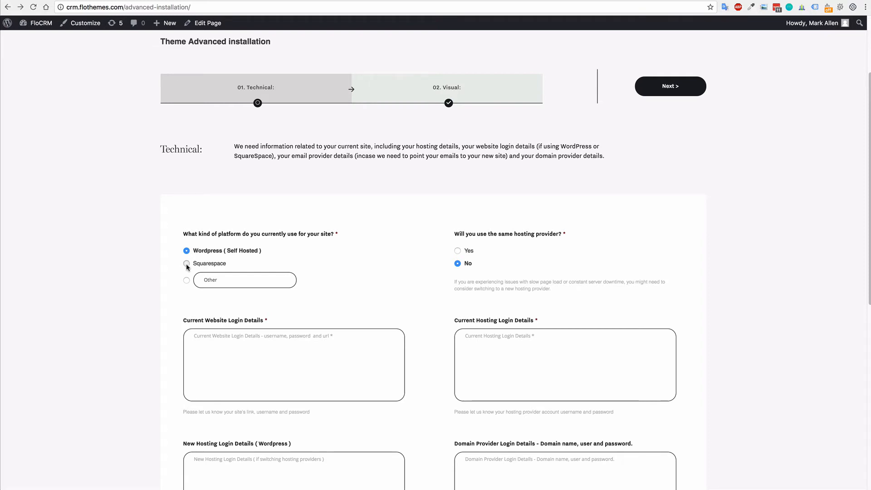
left_click(186, 263)
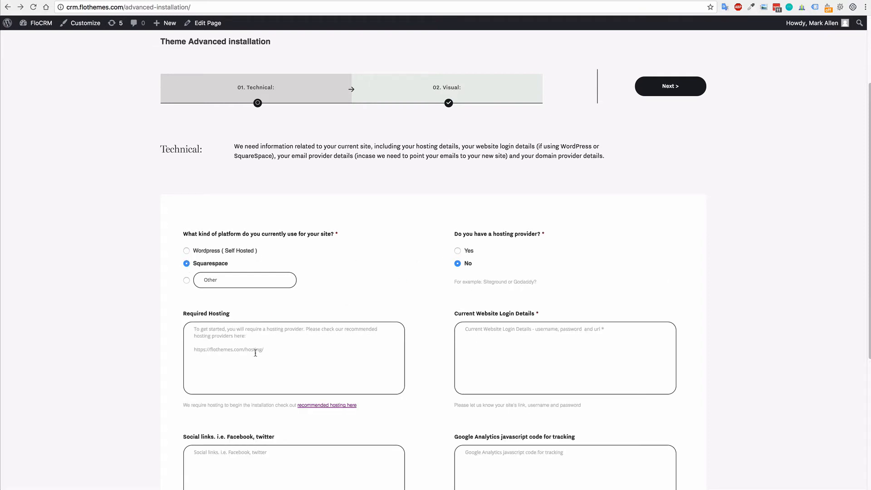
mouse_move(238, 344)
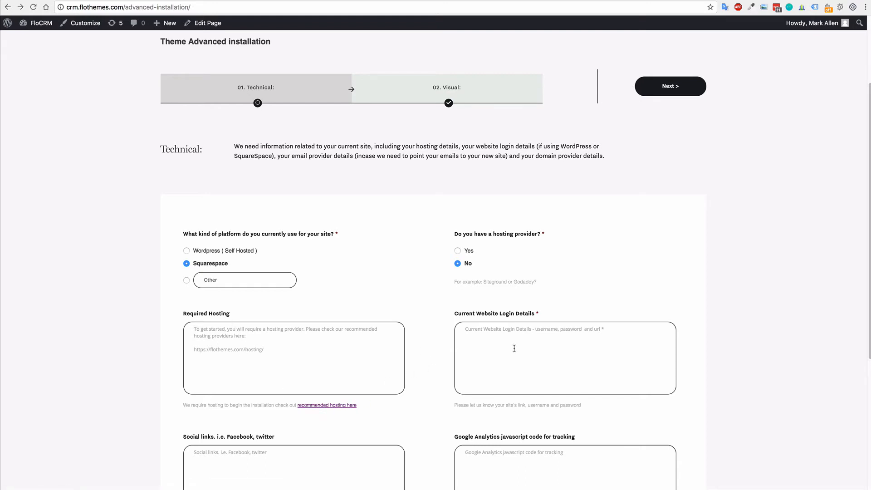
mouse_move(509, 341)
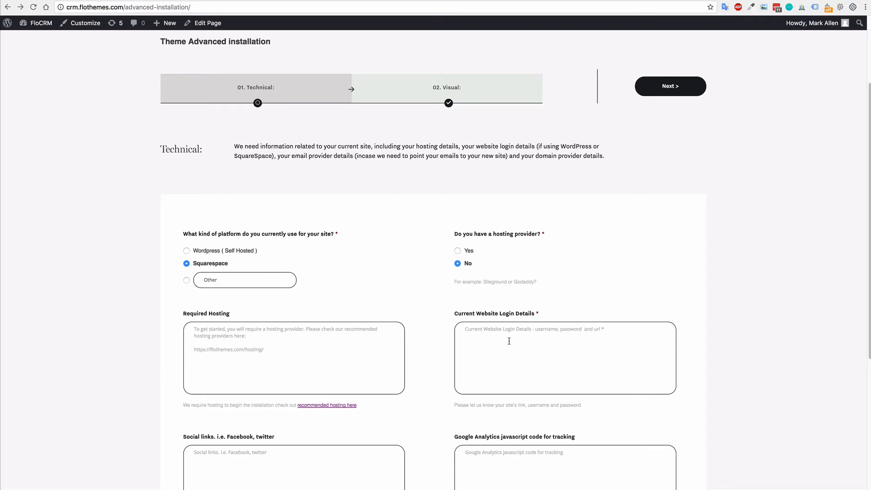
mouse_move(296, 350)
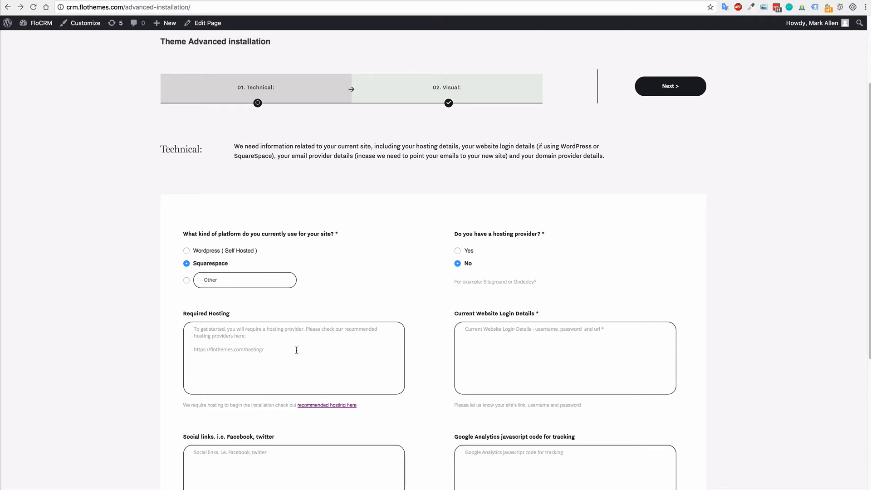
mouse_move(255, 332)
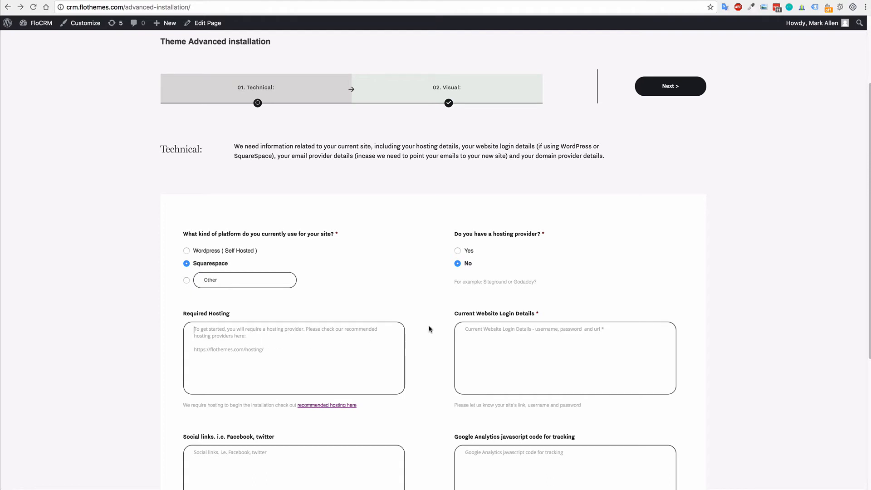
scroll("down", 3)
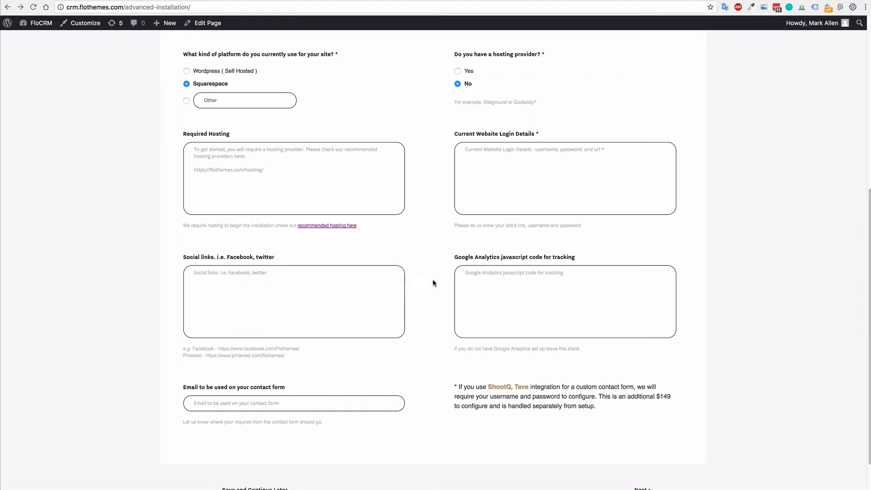
left_click(564, 272)
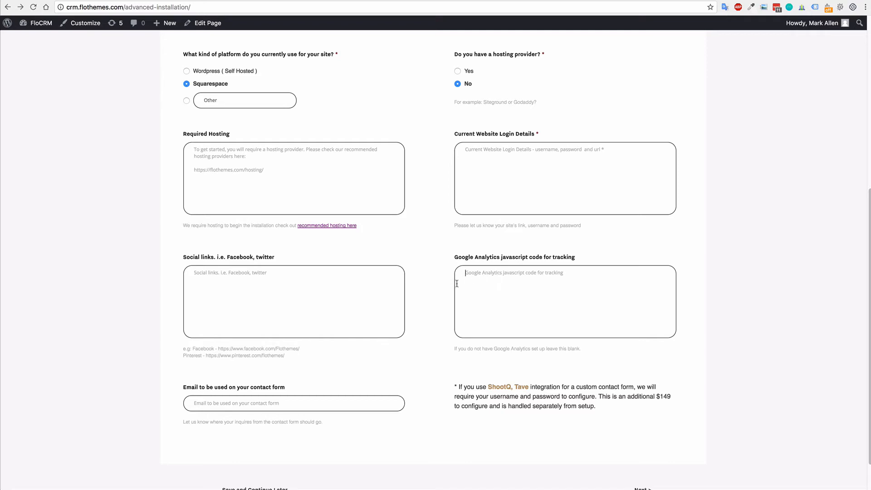
mouse_move(515, 287)
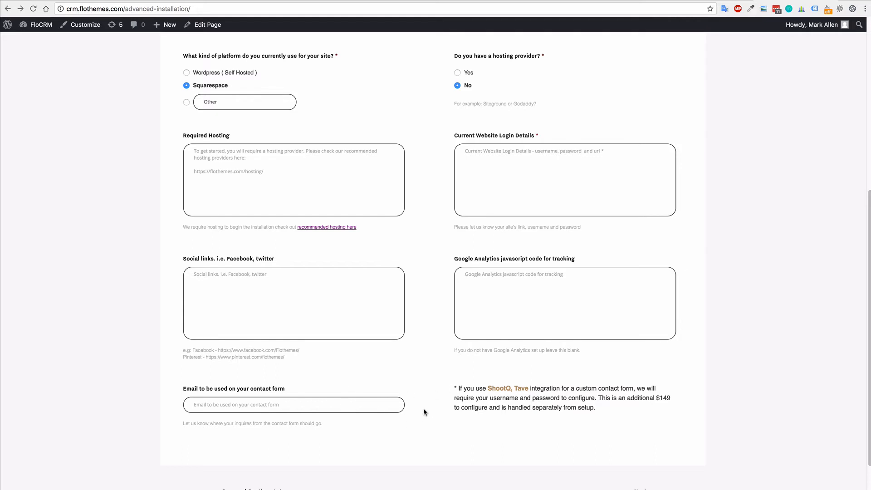
left_click(294, 404)
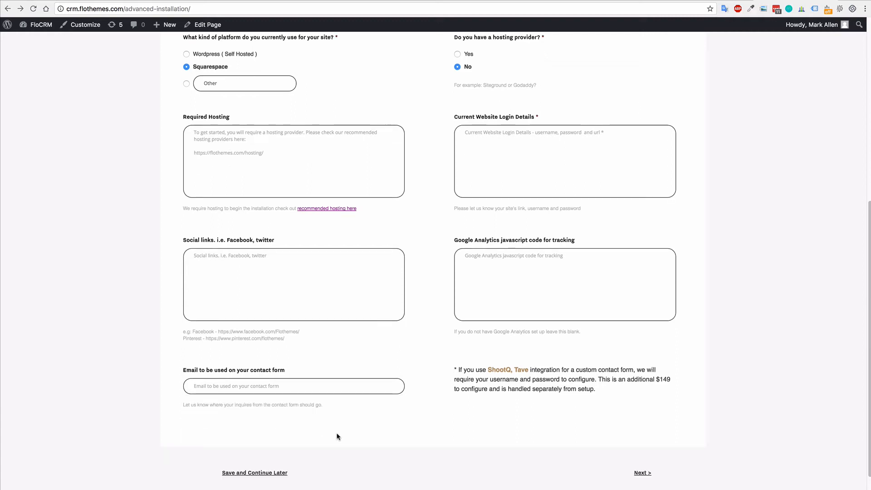
scroll("down", 3)
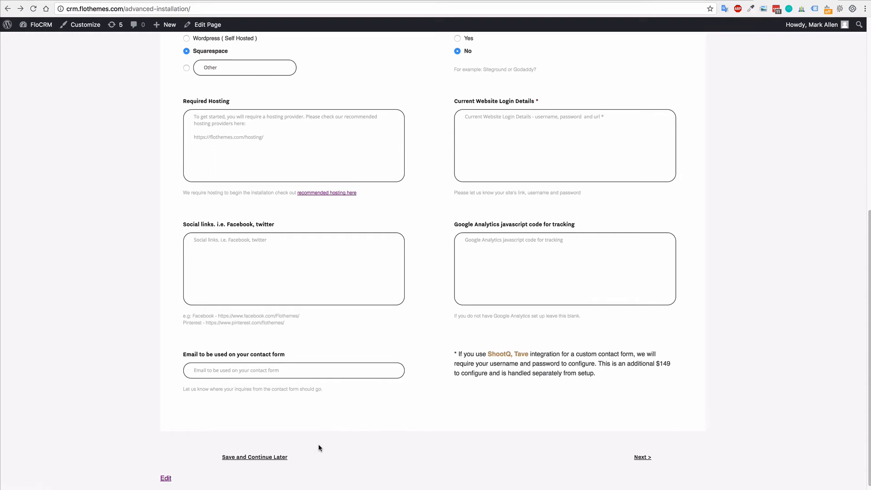
mouse_move(255, 459)
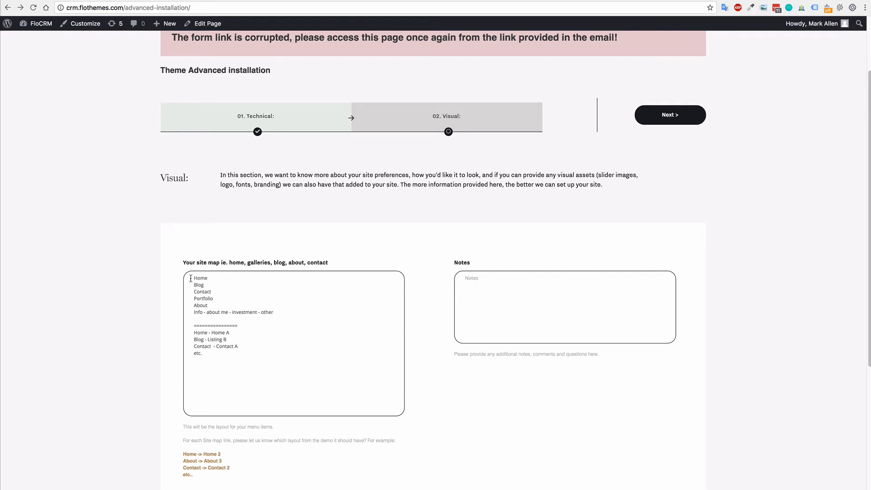
- Highlight the sample top-level pages and page-to-layout pairings in the Visual site map
left_click_drag(191, 277, 215, 300)
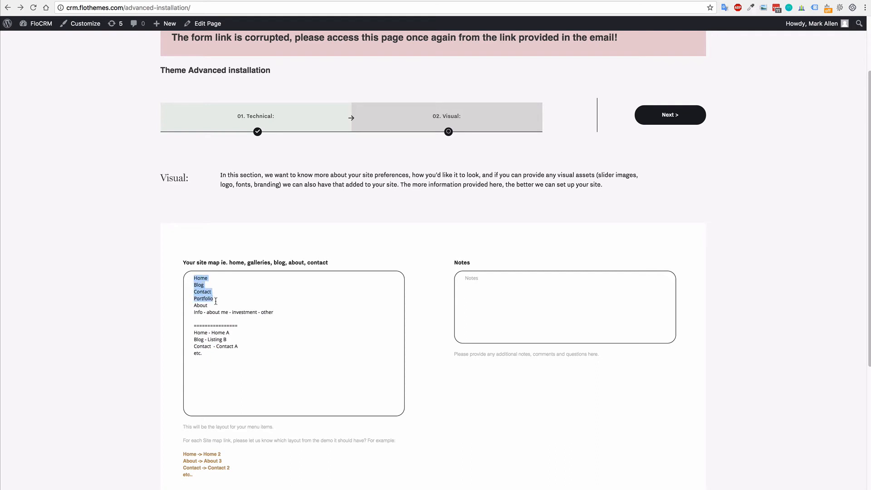
left_click_drag(217, 298, 204, 312)
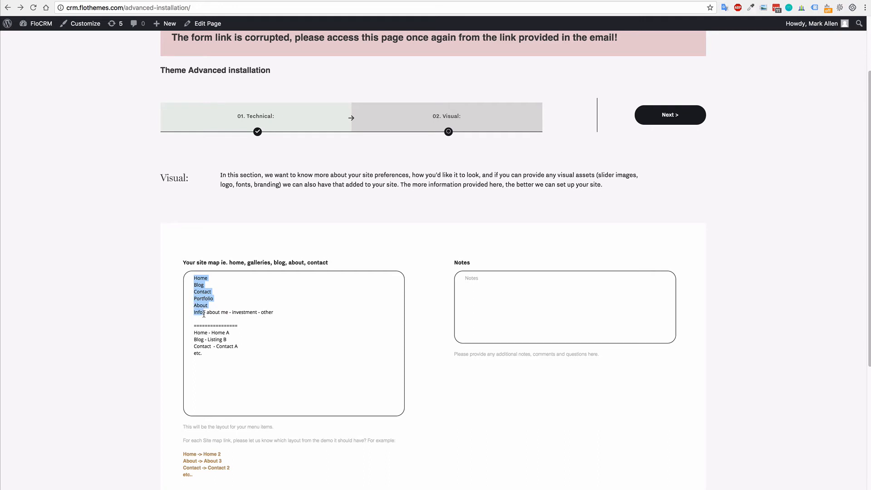
left_click(191, 304)
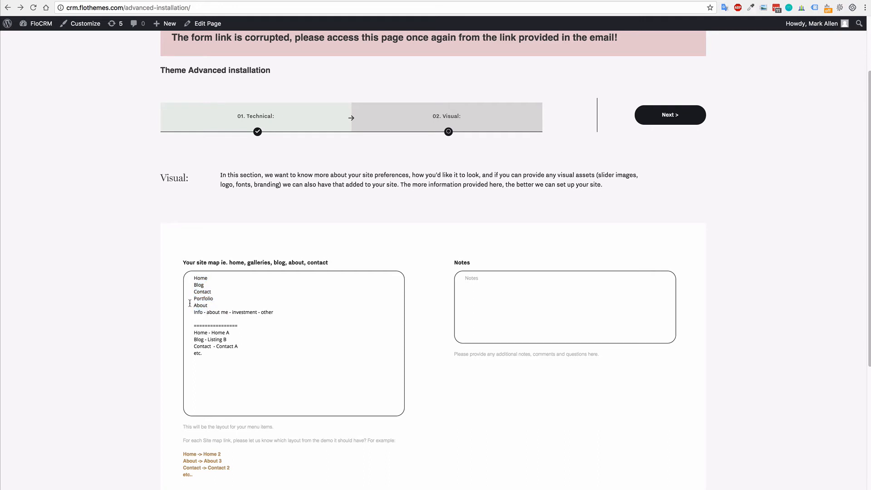
mouse_move(245, 322)
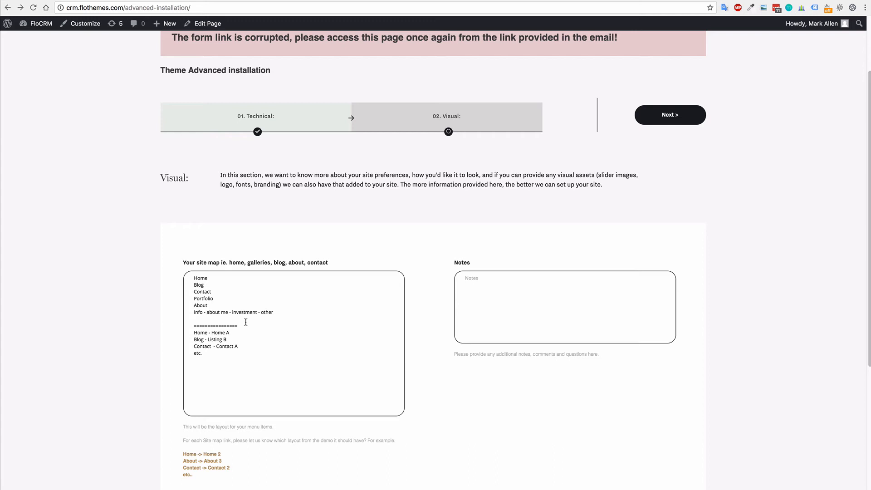
mouse_move(200, 332)
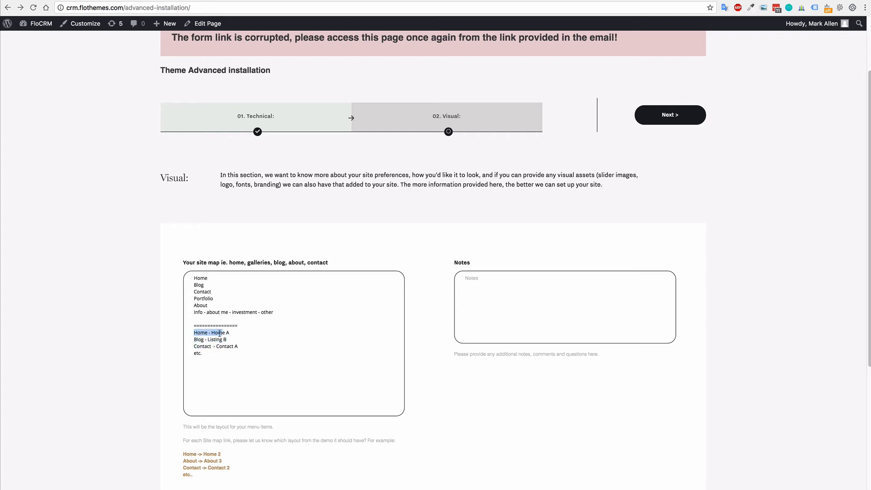
left_click_drag(219, 332, 239, 346)
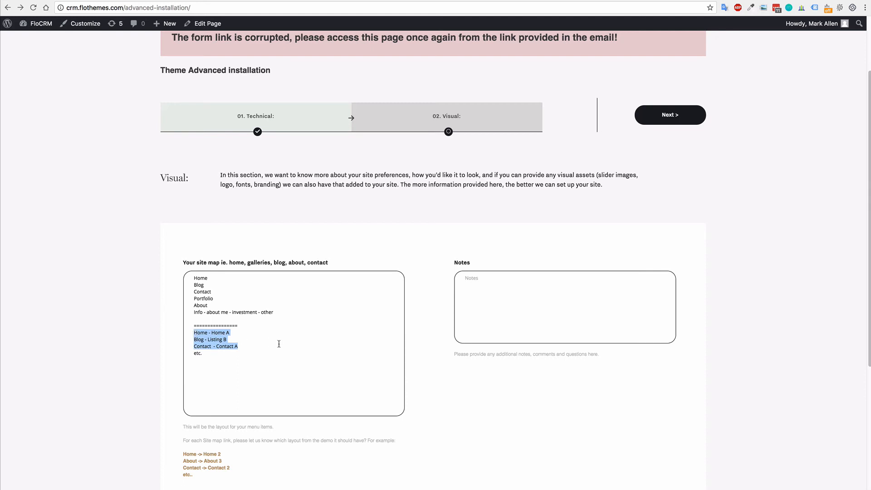
left_click(255, 351)
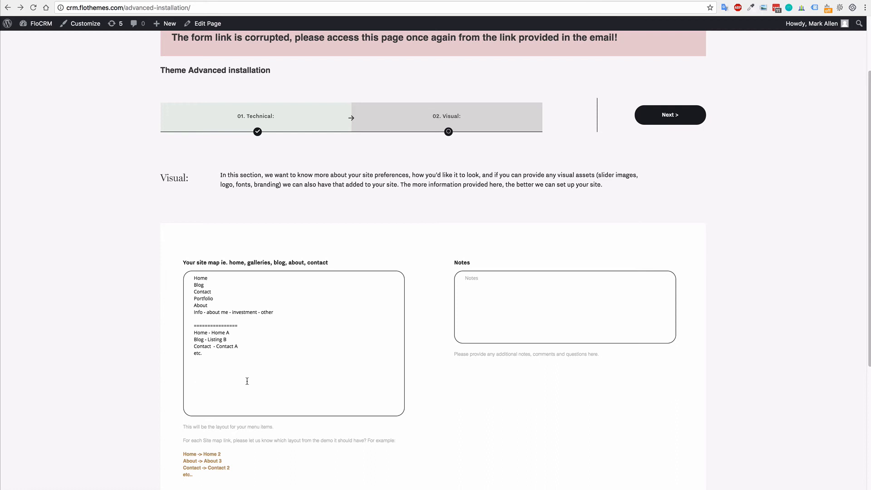
mouse_move(206, 389)
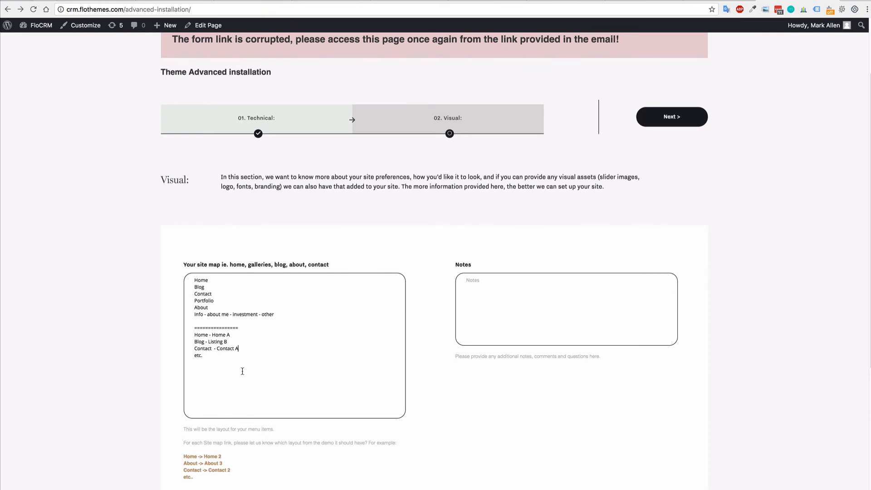
mouse_move(431, 328)
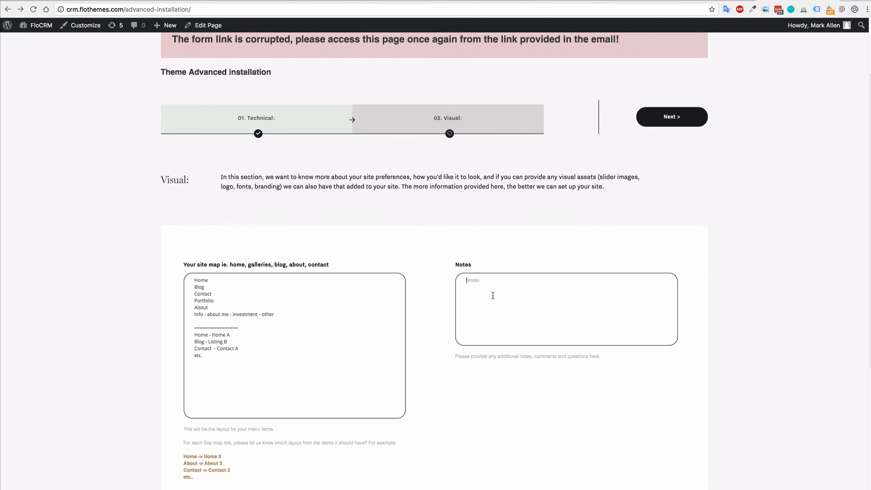
mouse_move(503, 300)
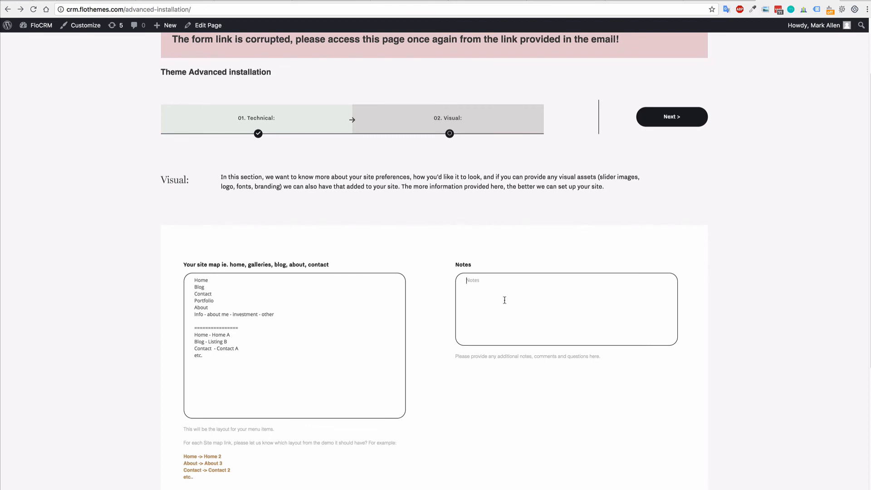
mouse_move(439, 277)
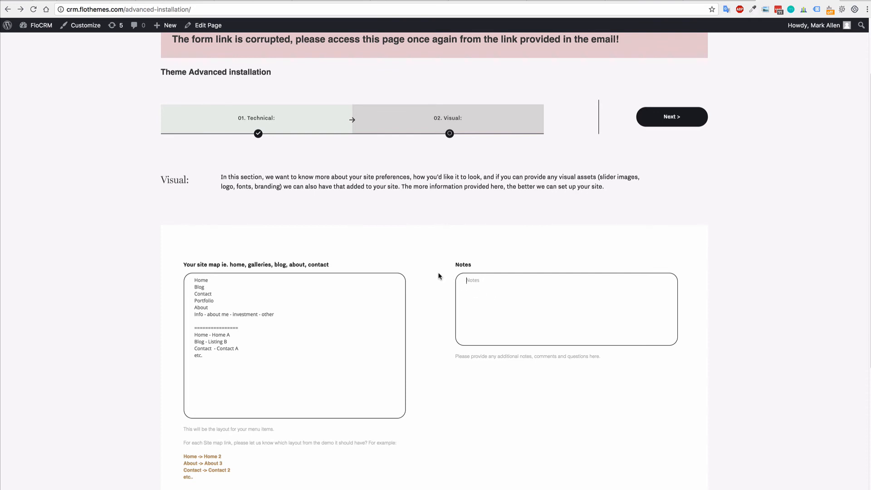
scroll("down", 3)
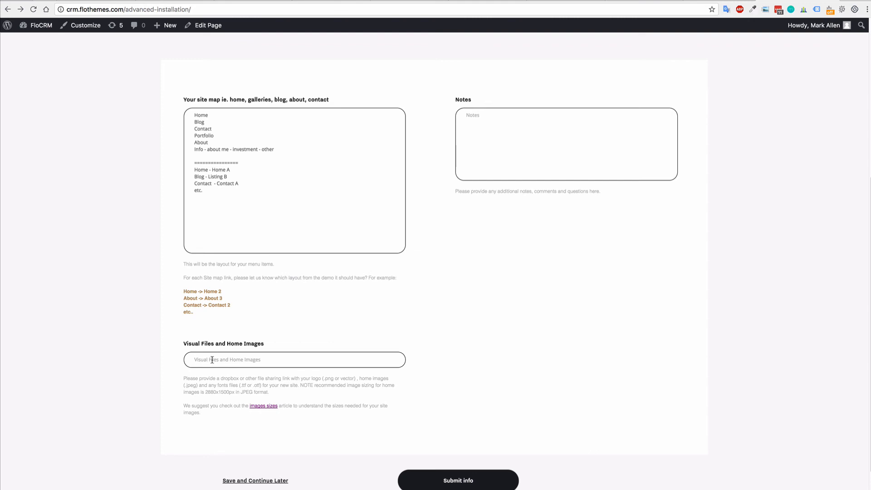
left_click(294, 359)
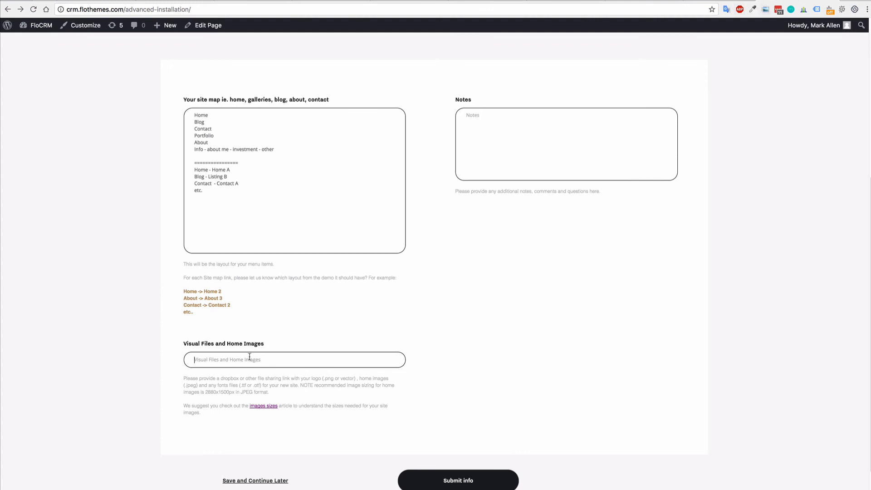
mouse_move(247, 359)
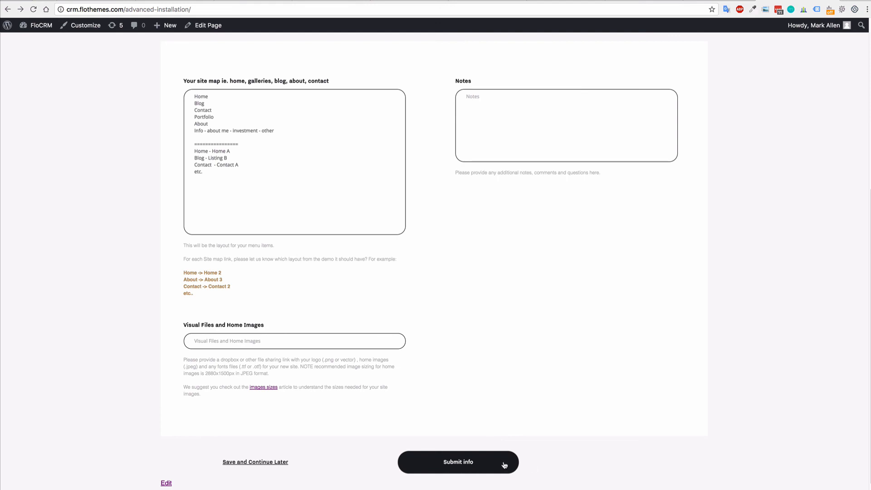
mouse_move(534, 406)
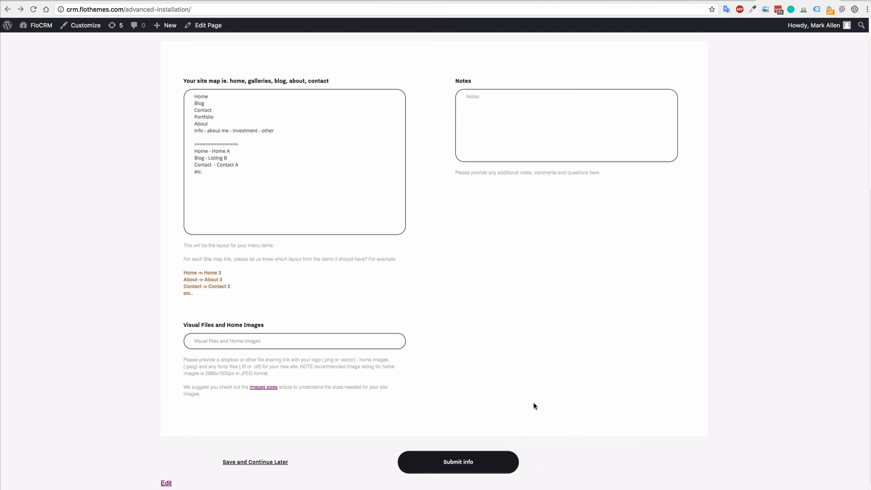
mouse_move(532, 301)
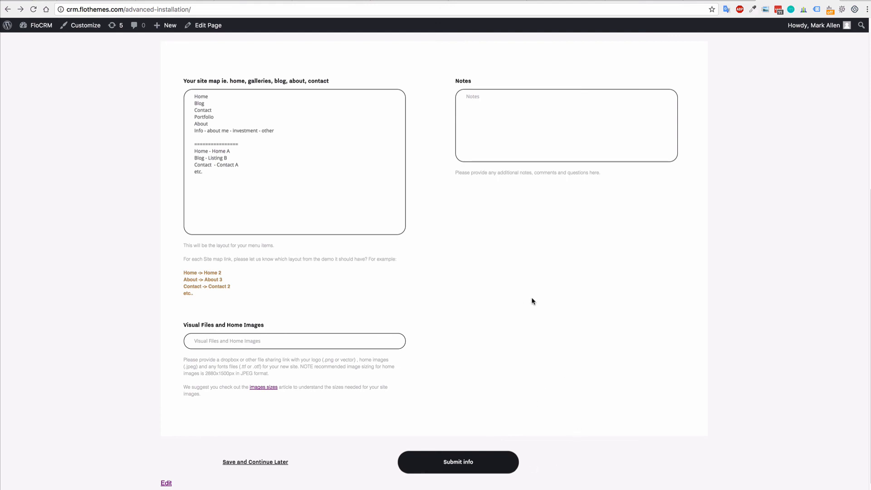
mouse_move(555, 262)
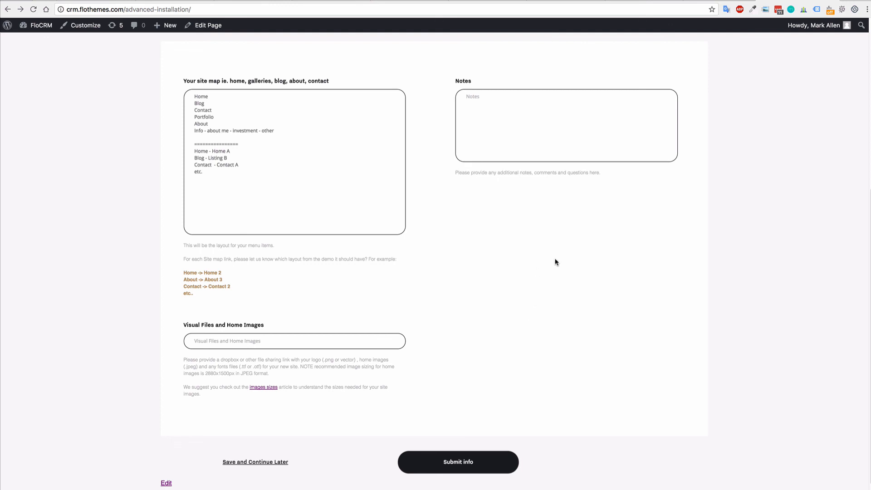
mouse_move(553, 345)
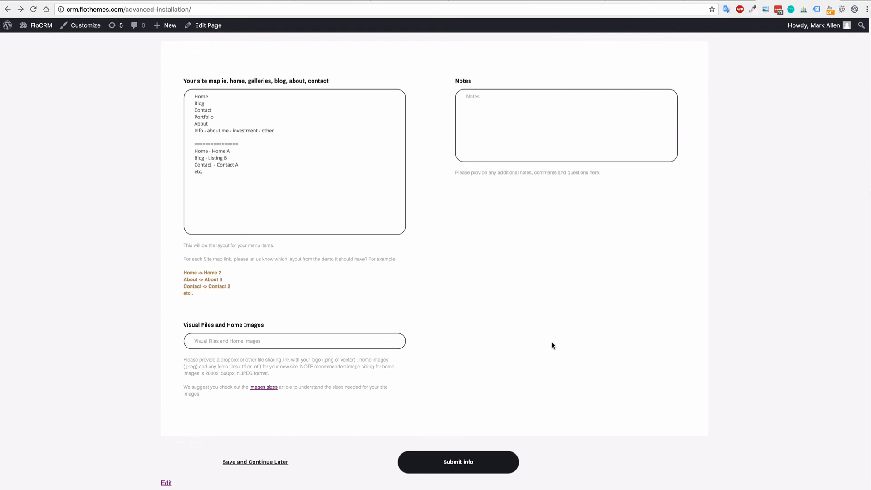
mouse_move(532, 324)
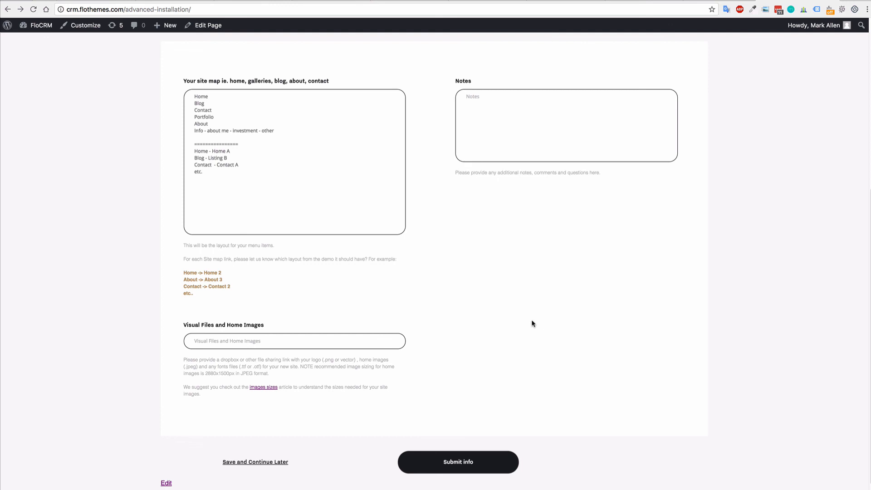
mouse_move(554, 304)
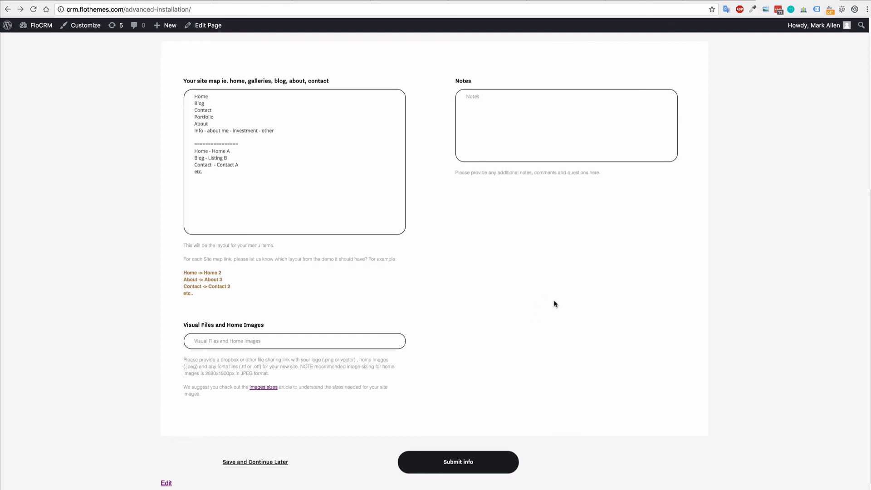
mouse_move(456, 250)
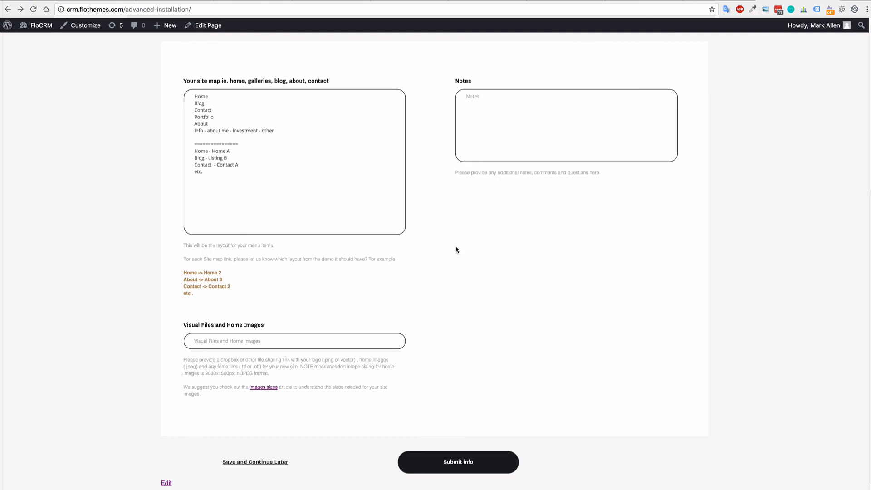
mouse_move(458, 246)
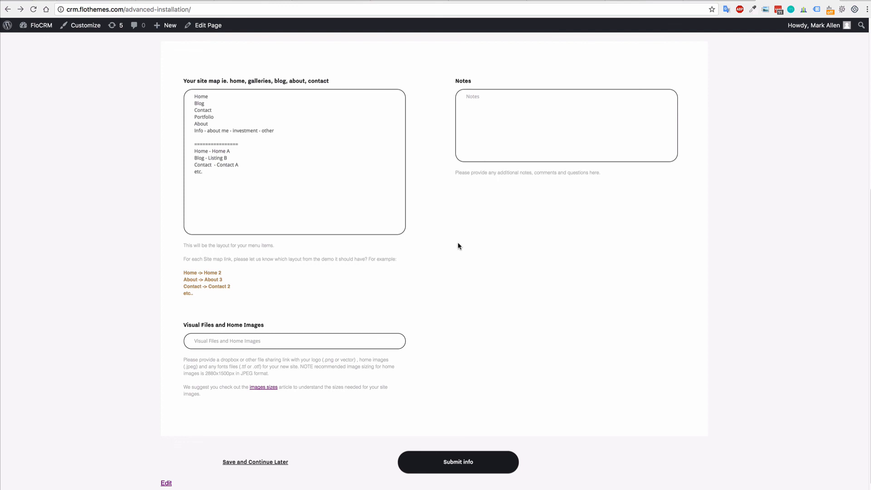
mouse_move(521, 268)
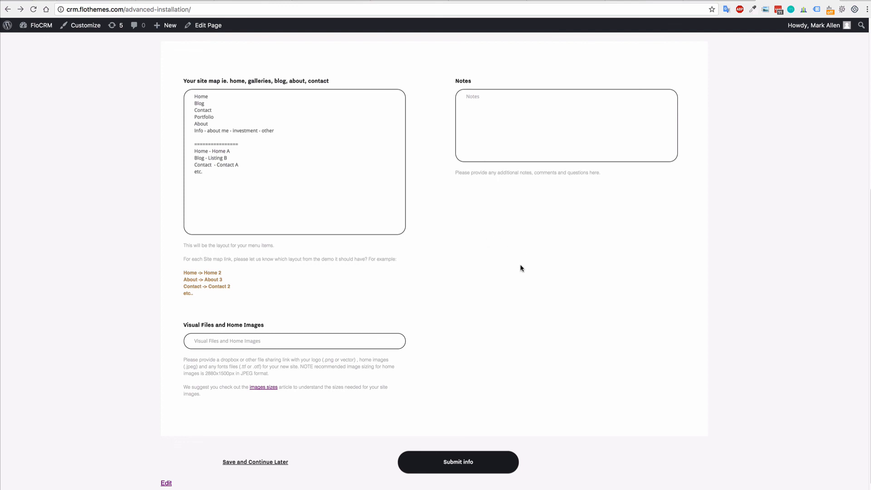